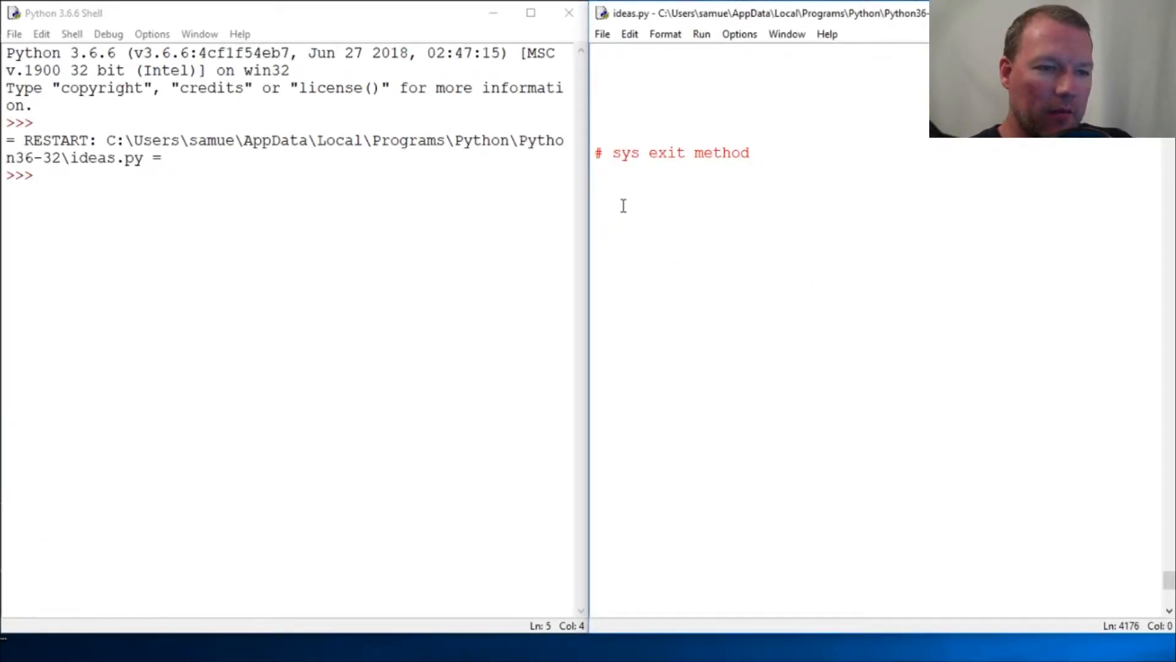
Step: Add 'import sys' under the sys exit method comment in ideas.py
text(import sys)
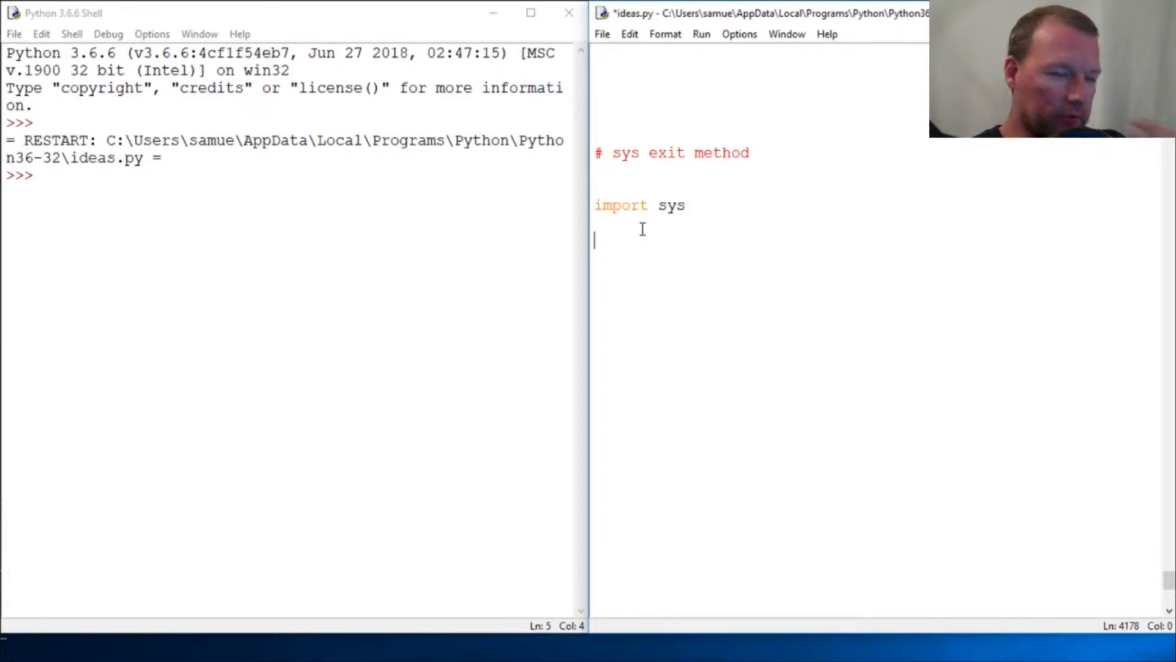
double_click(666, 153)
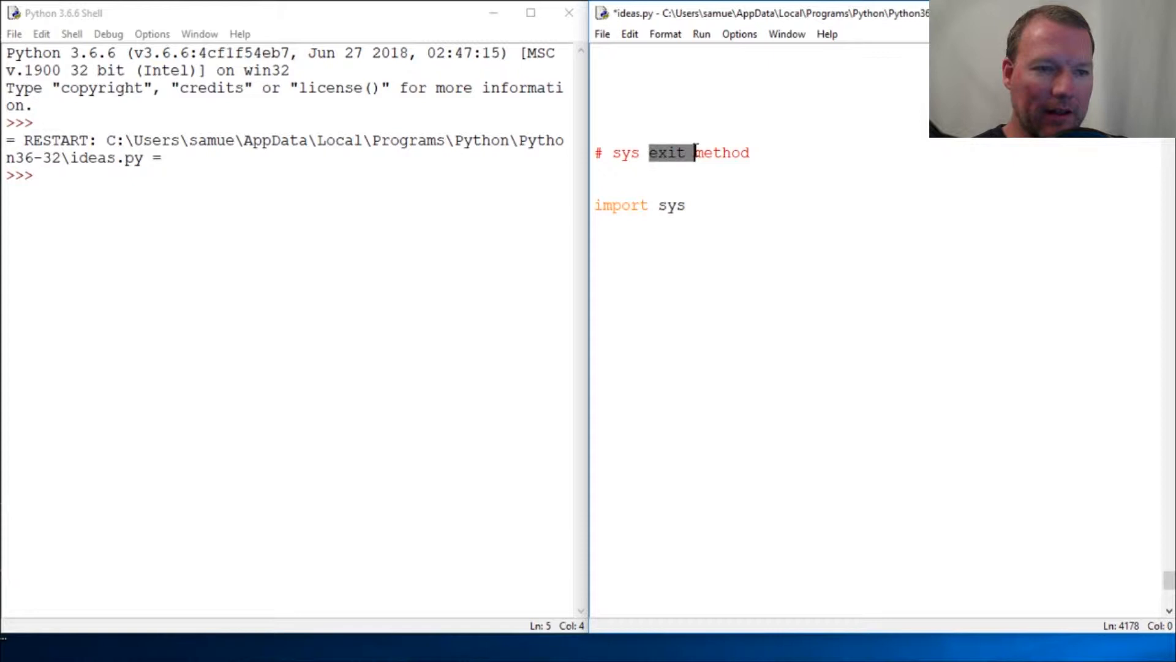
click(684, 205)
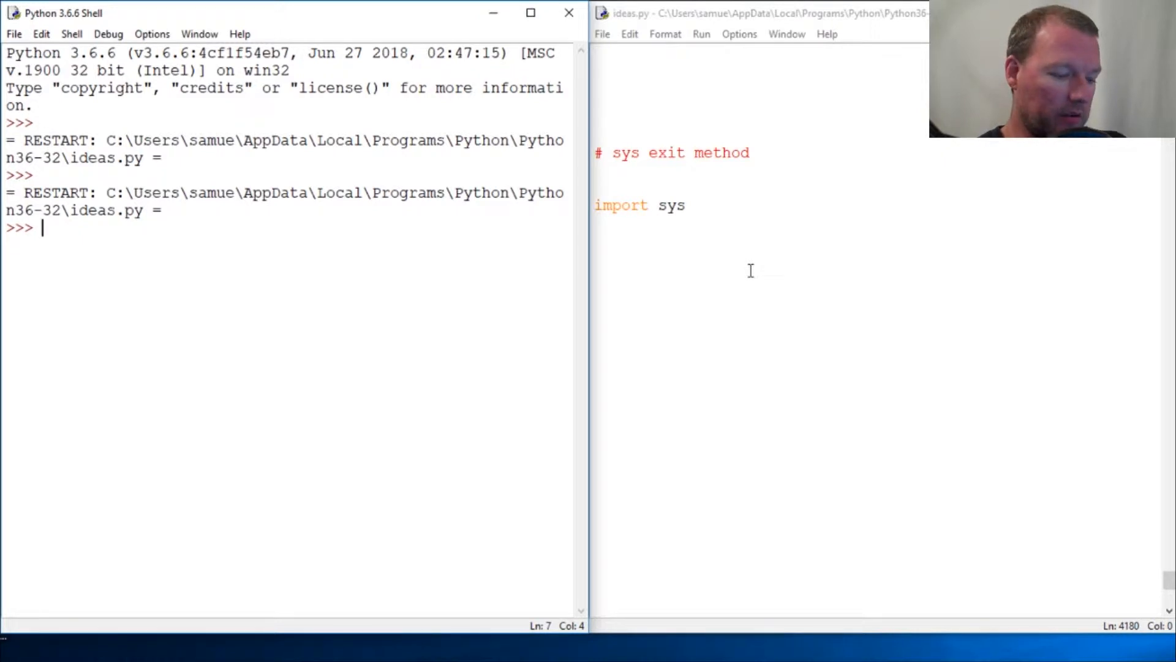
Step: Run help(sys.exit) in the shell to show its documentation
text(help)
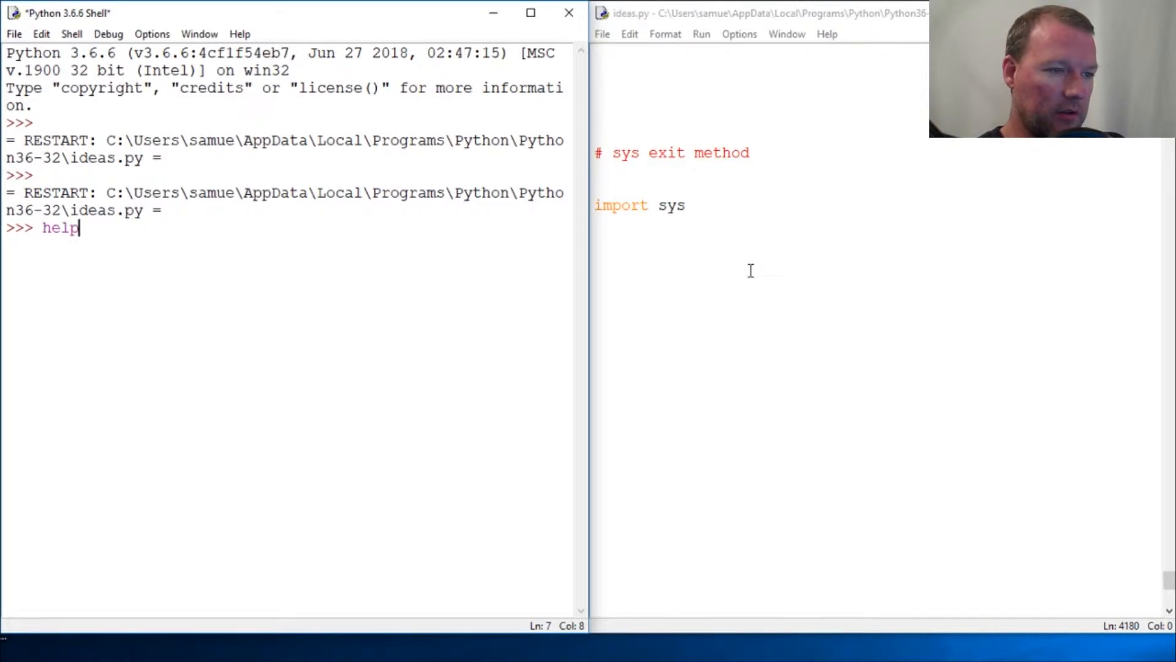
text((sys.exit)
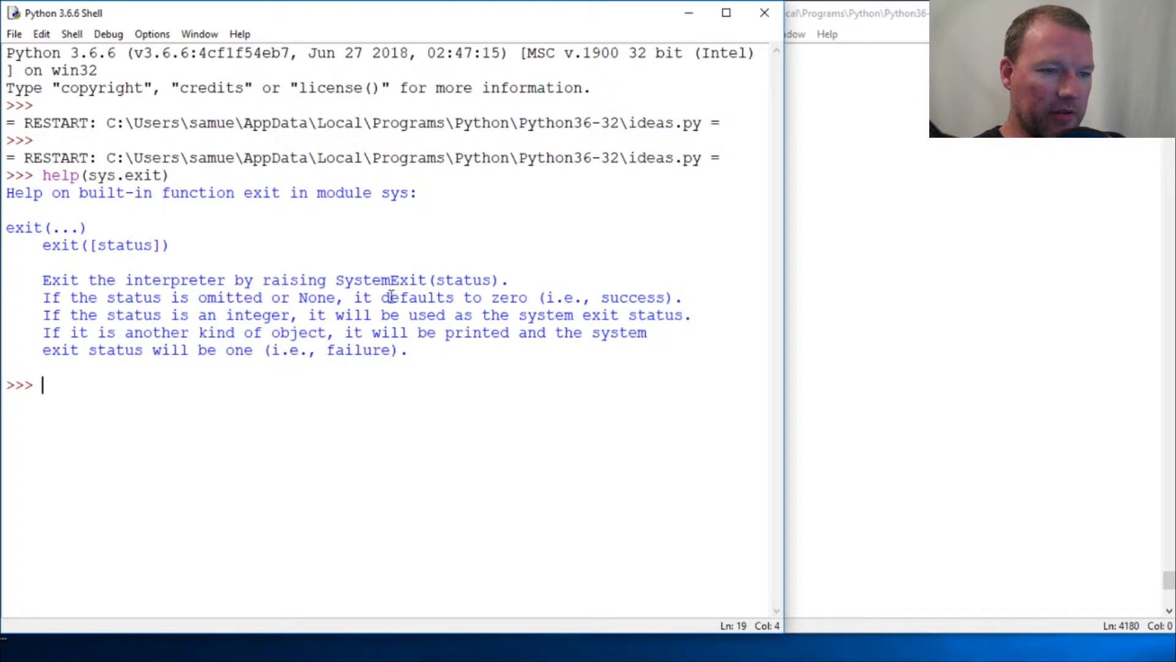
mouse_move(217, 332)
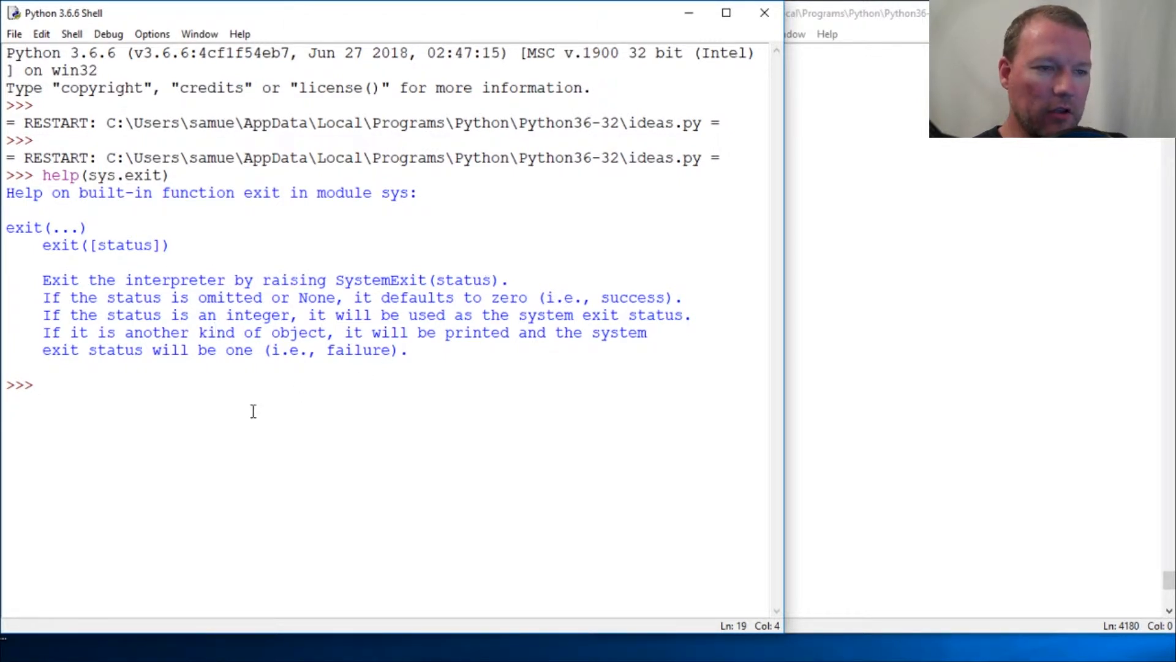
Step: Type a trial sys.exit(0) call at the prompt, then select it for removal
text(sys.)
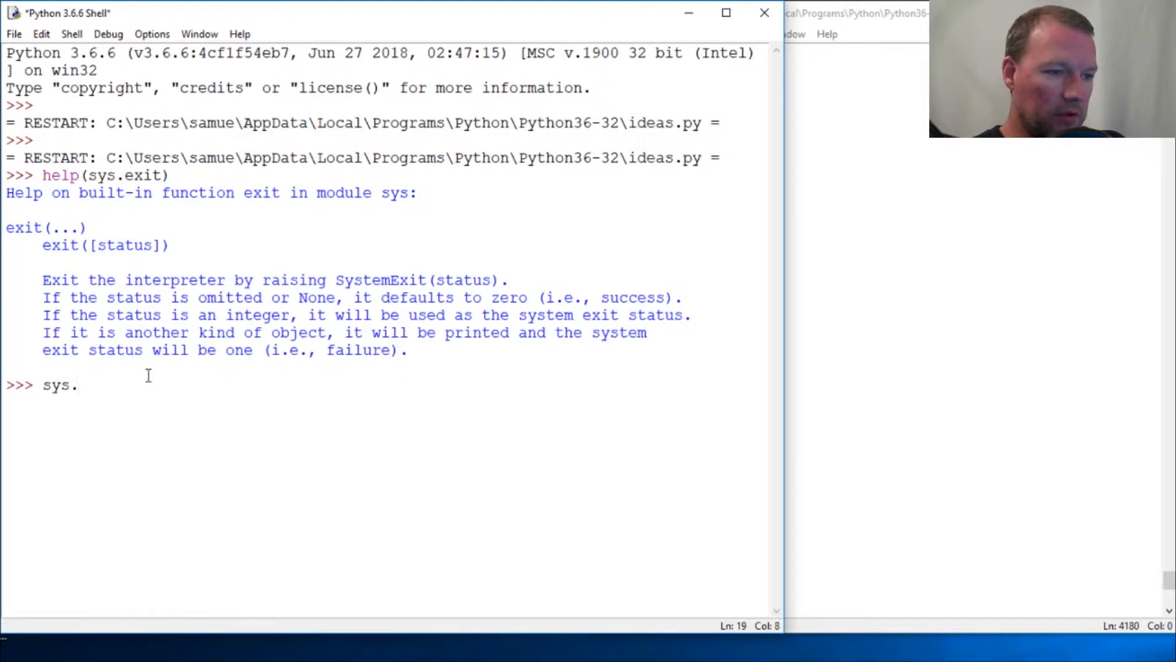
text(exit()
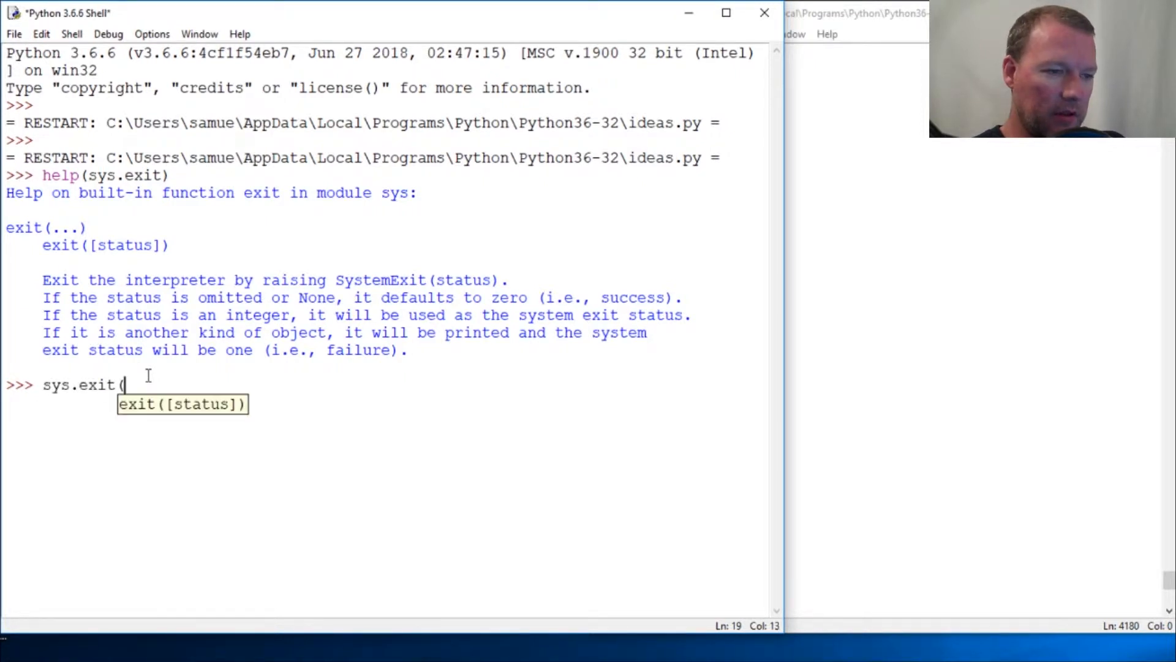
text(0))
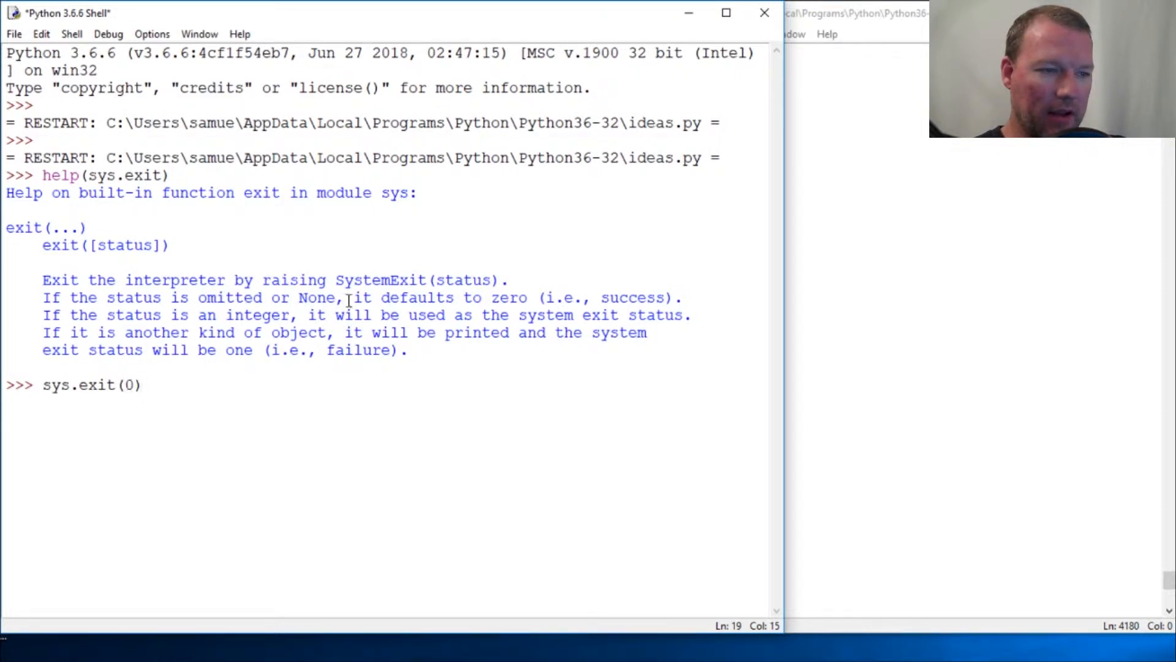
drag(352, 297, 538, 297)
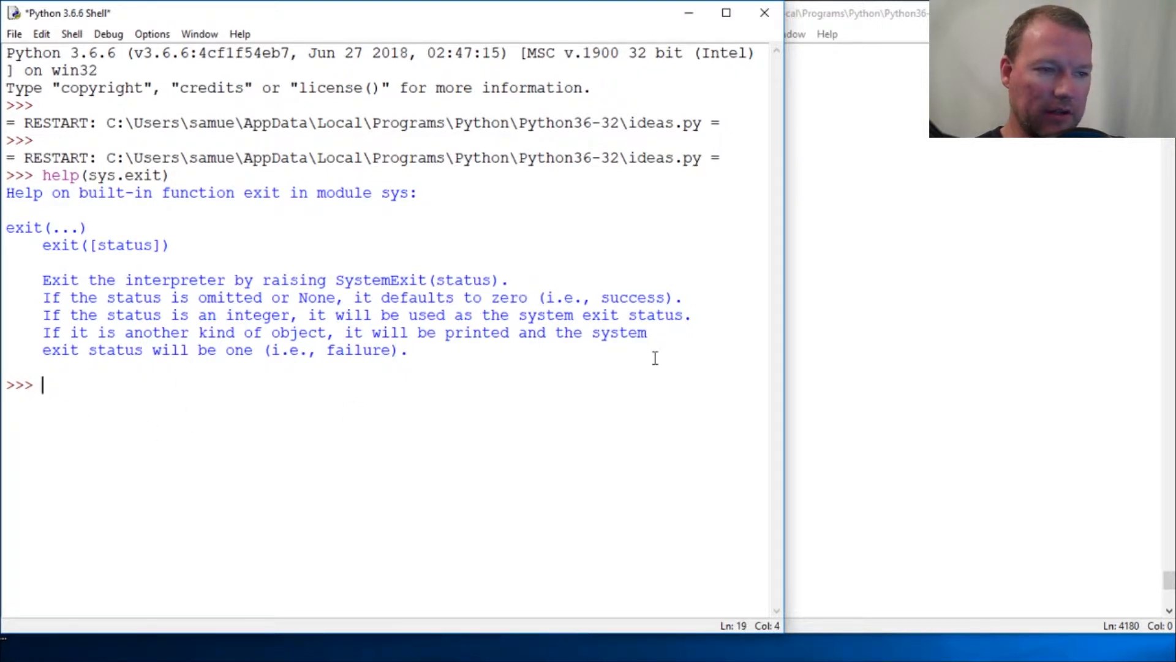
mouse_move(788, 353)
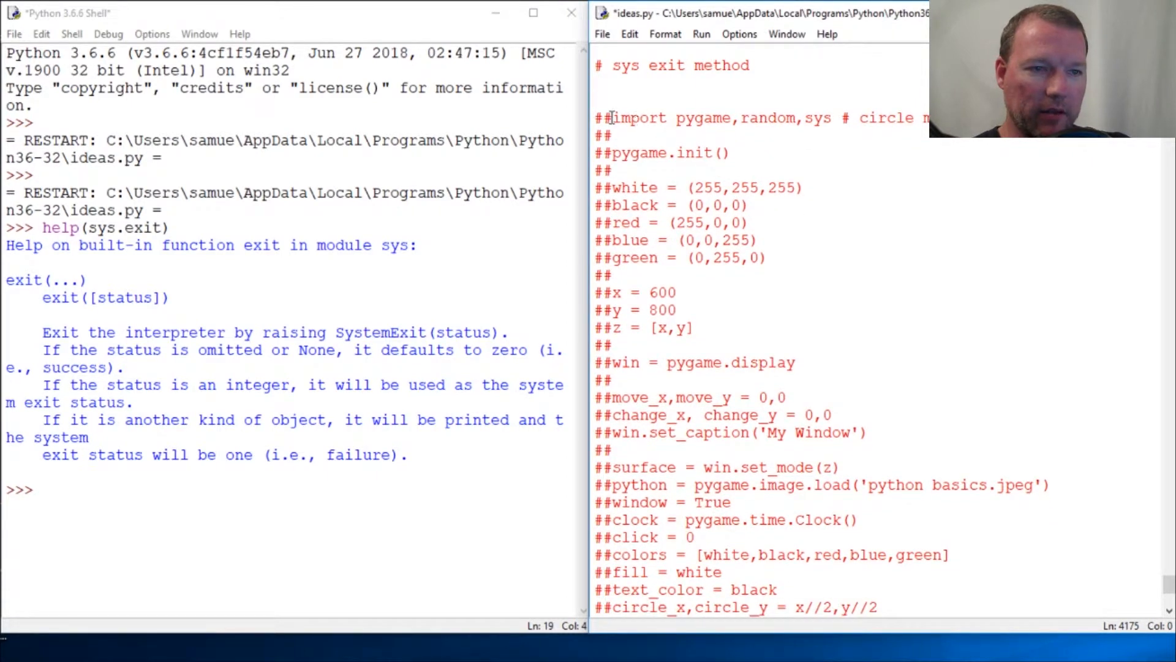
Step: Uncomment the pygame circle-move block and scroll down to the event loop
scroll(down, 3)
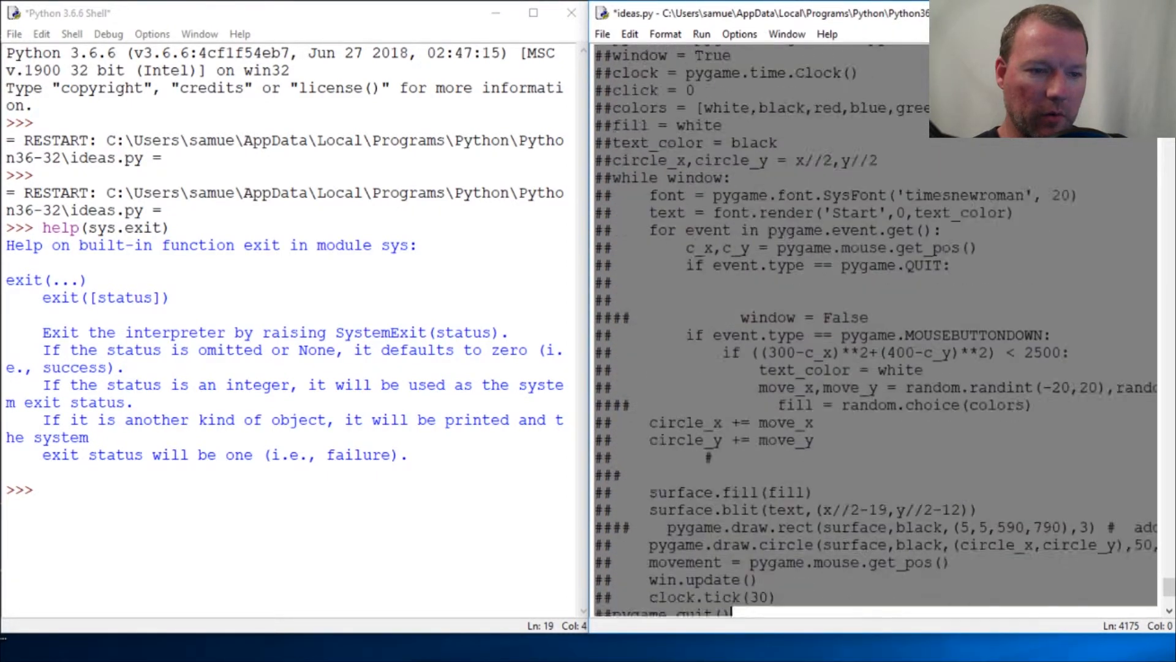
scroll(down, 3)
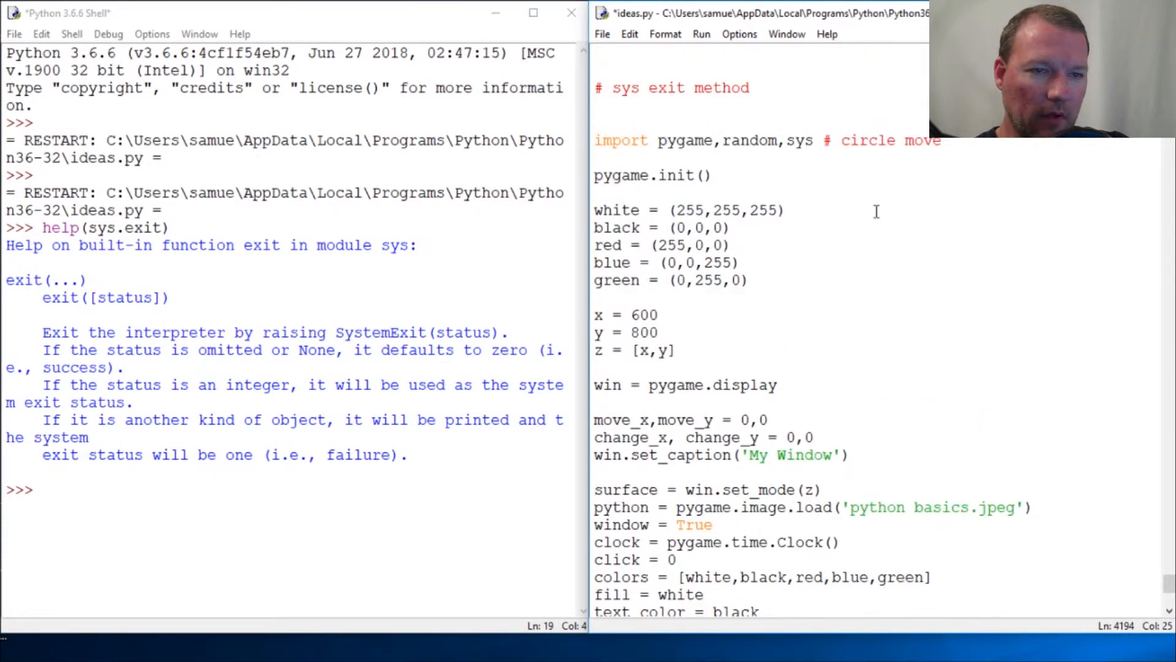
double_click(799, 141)
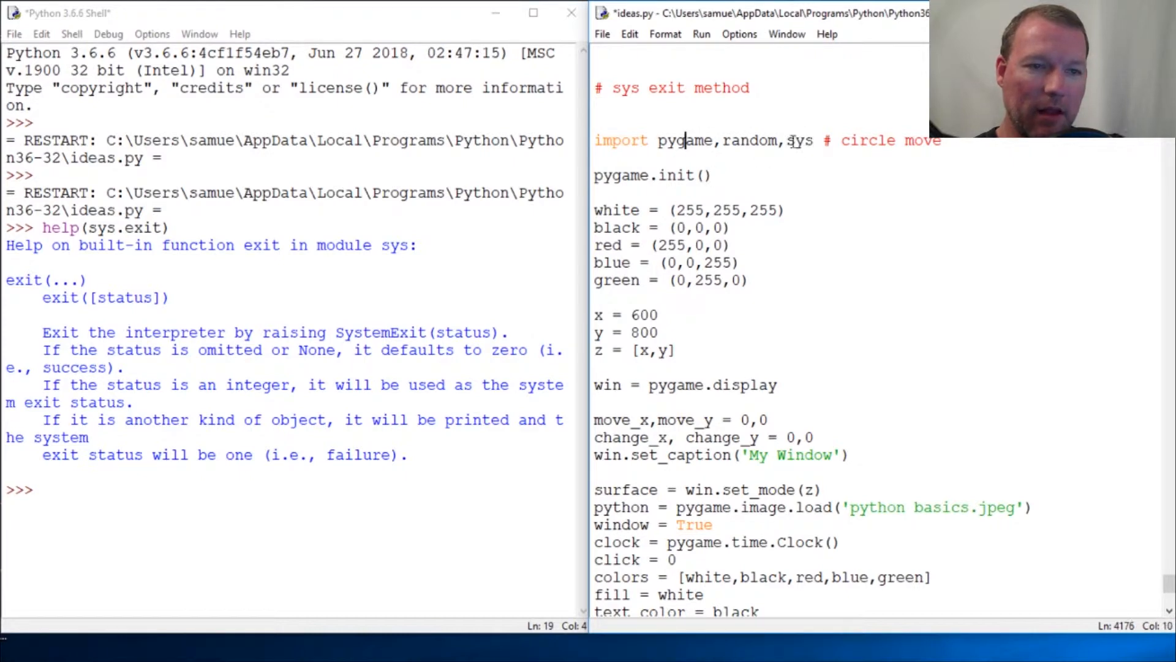
scroll(down, 3)
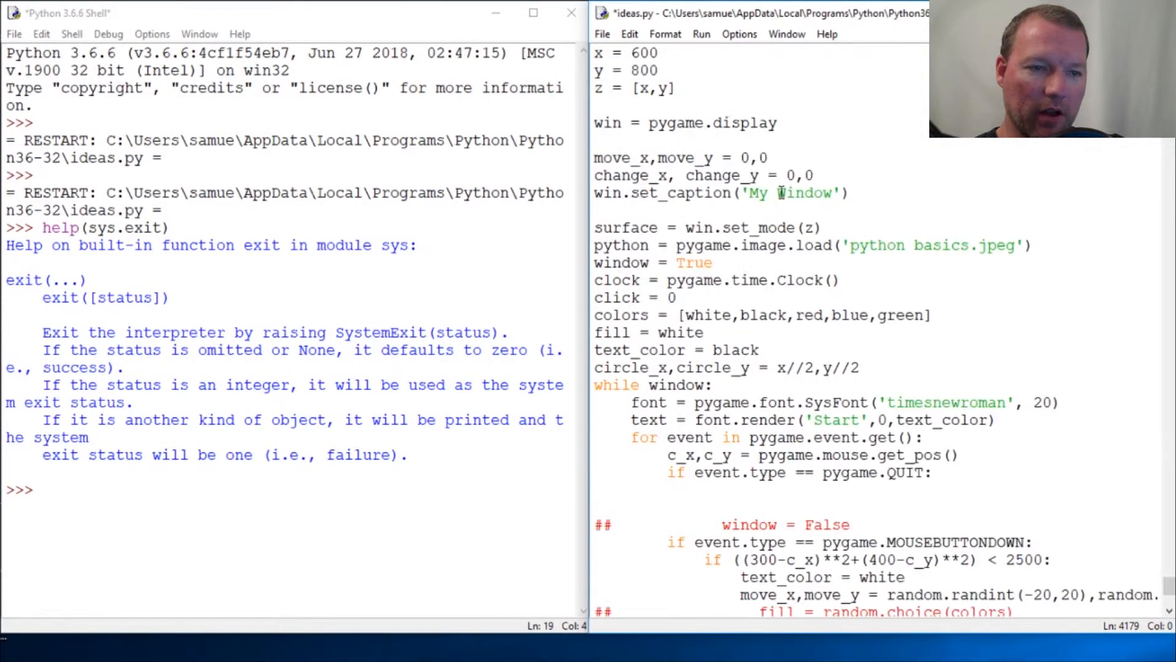
scroll(down, 3)
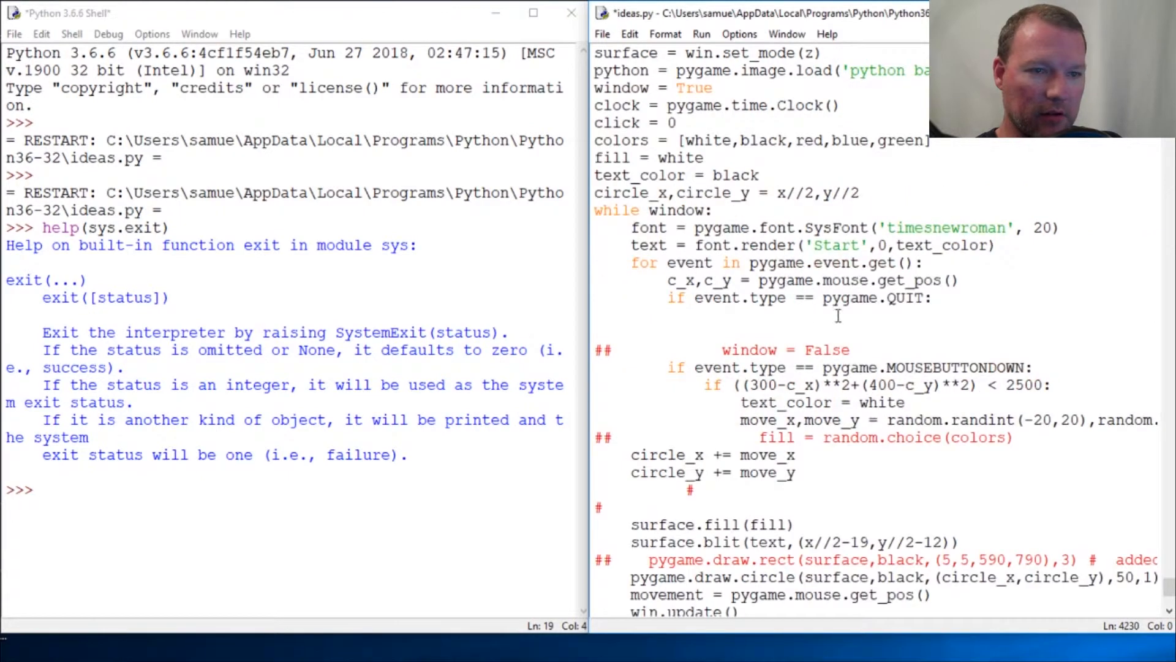
Step: Add pygame.quit() then sys.exit() on separate lines under the QUIT check
text(pygame.quit())
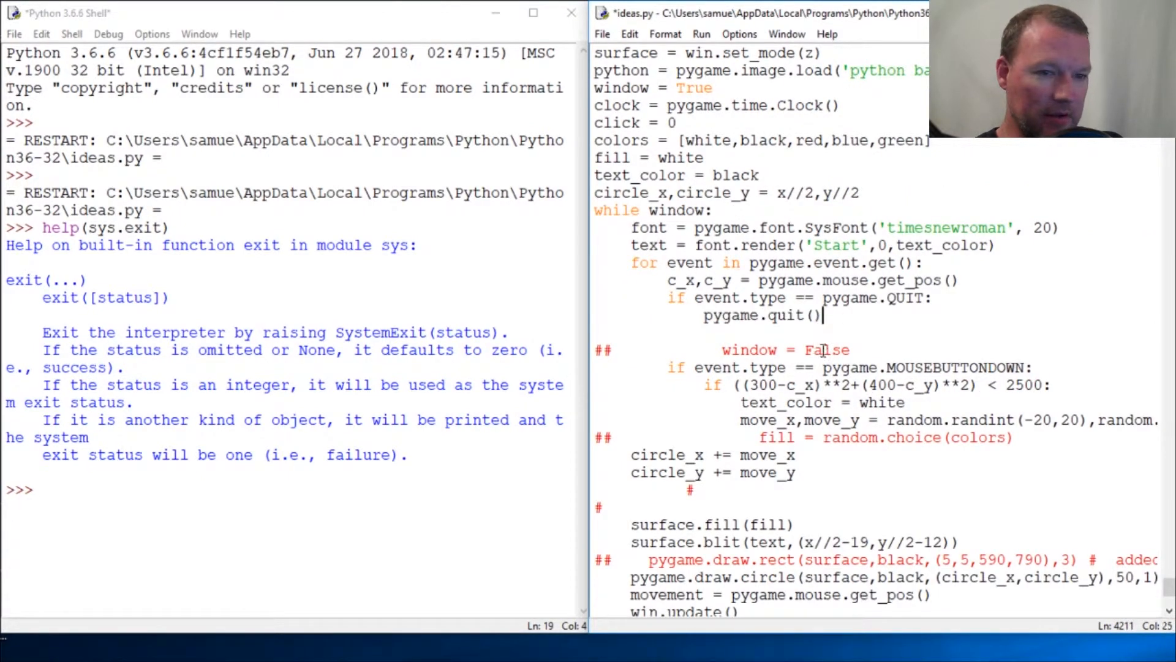
key(enter)
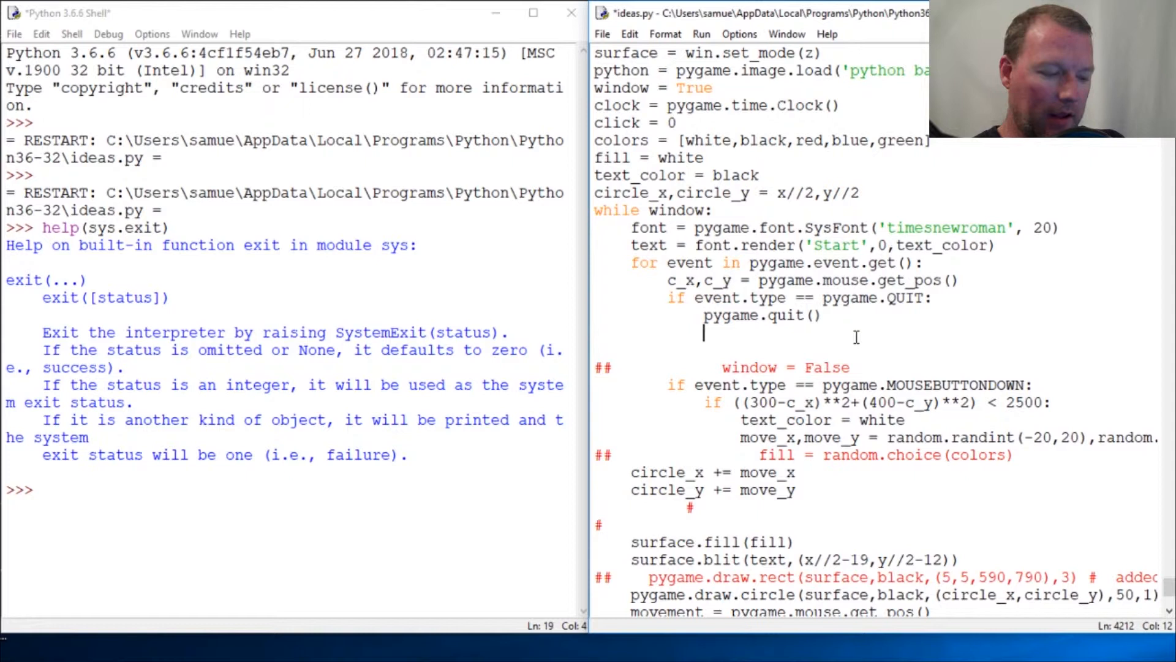
text(sy)
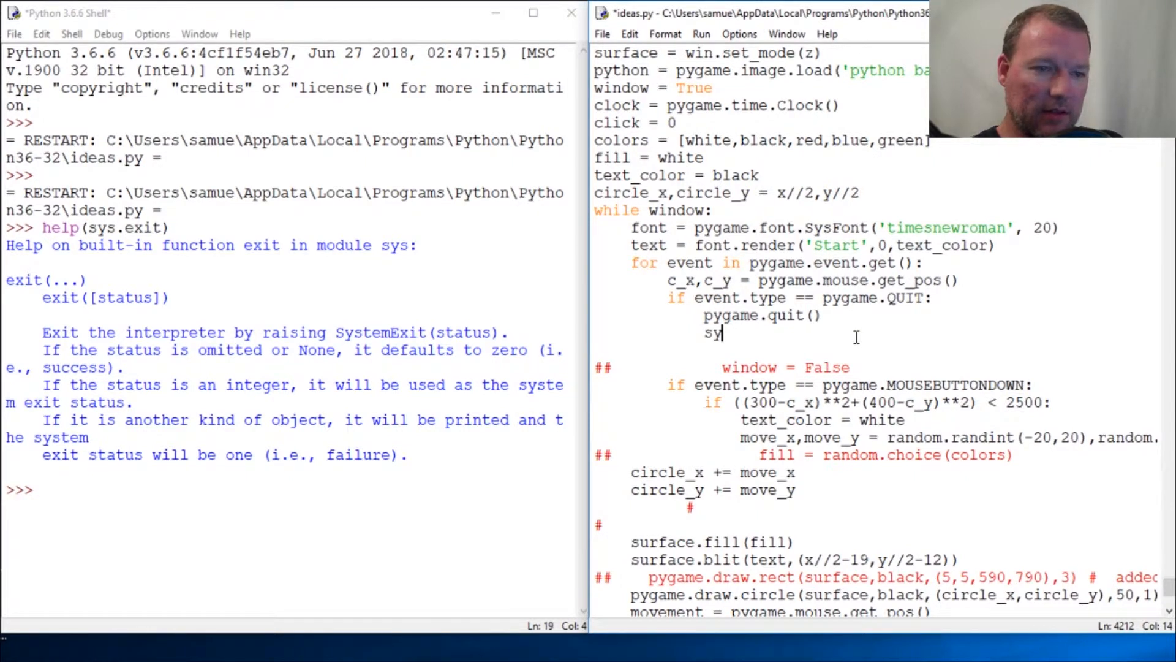
text(s.e)
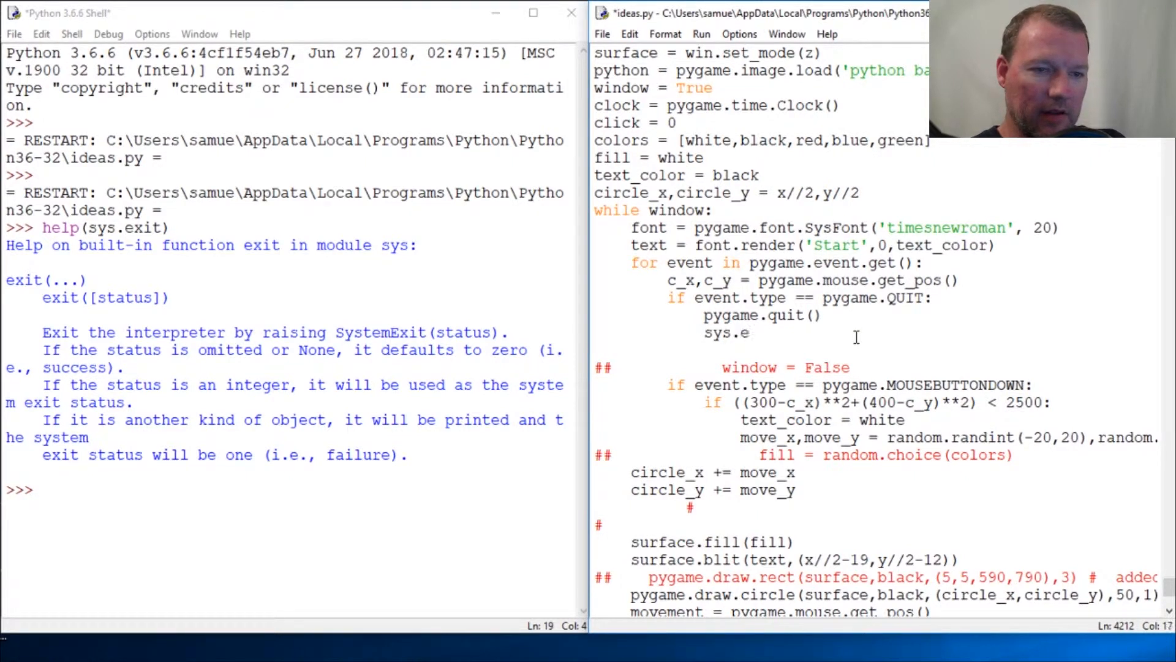
text(xit())
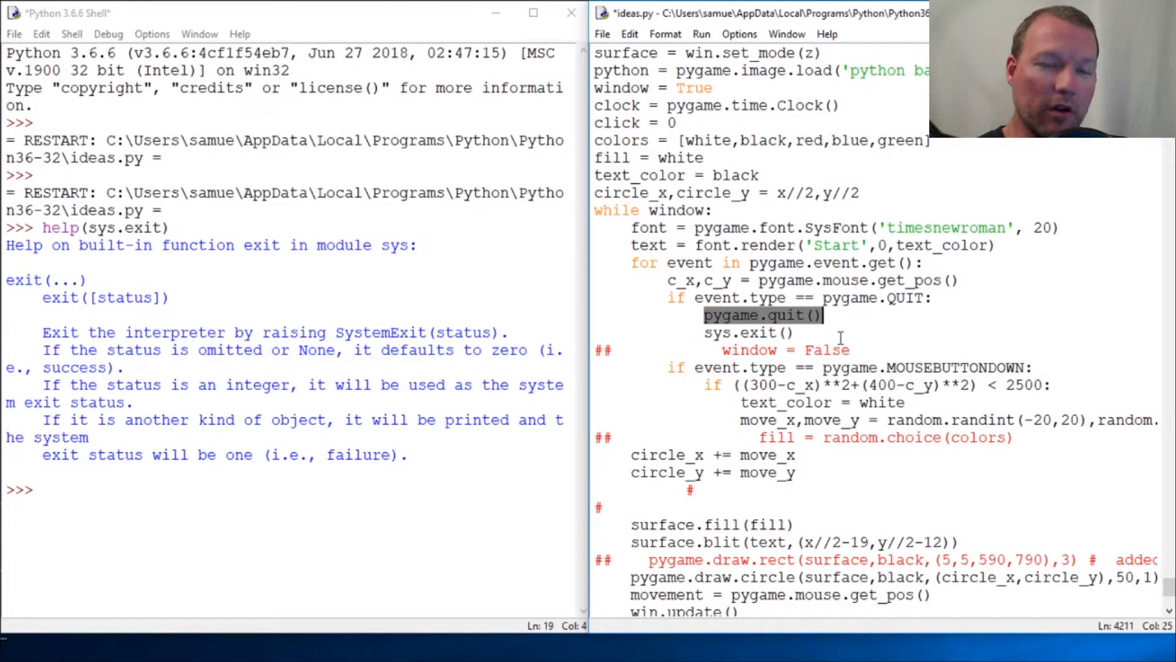
mouse_move(838, 338)
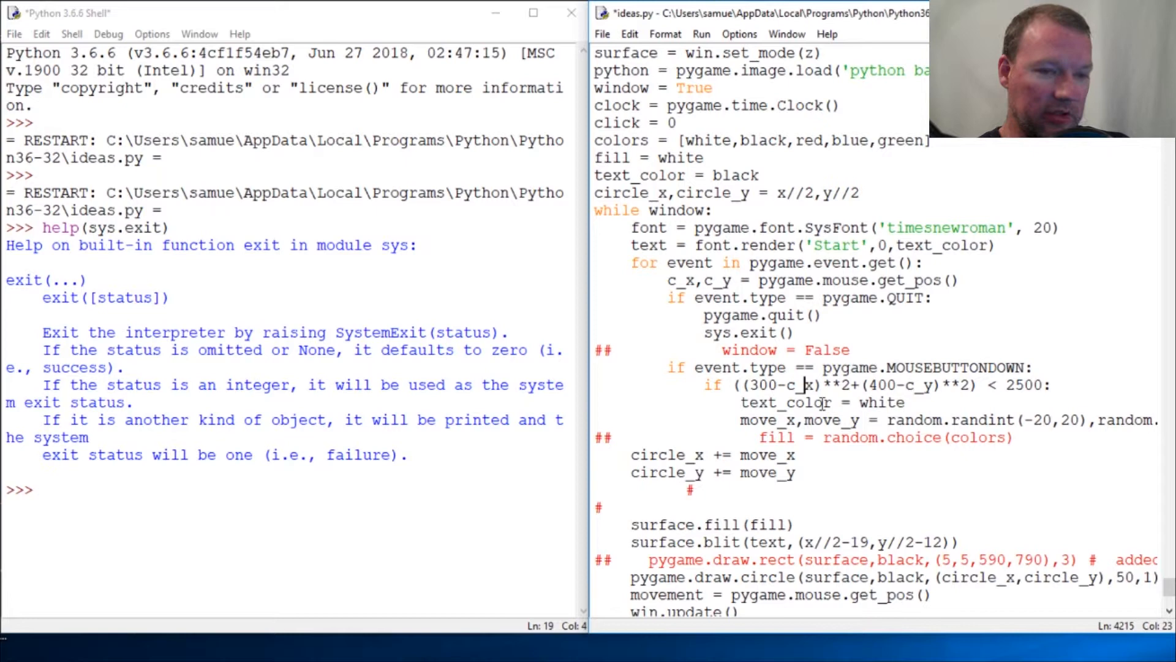
Step: Run ideas.py with F5 and select 'pygame' in pygame.quit()
key(F5)
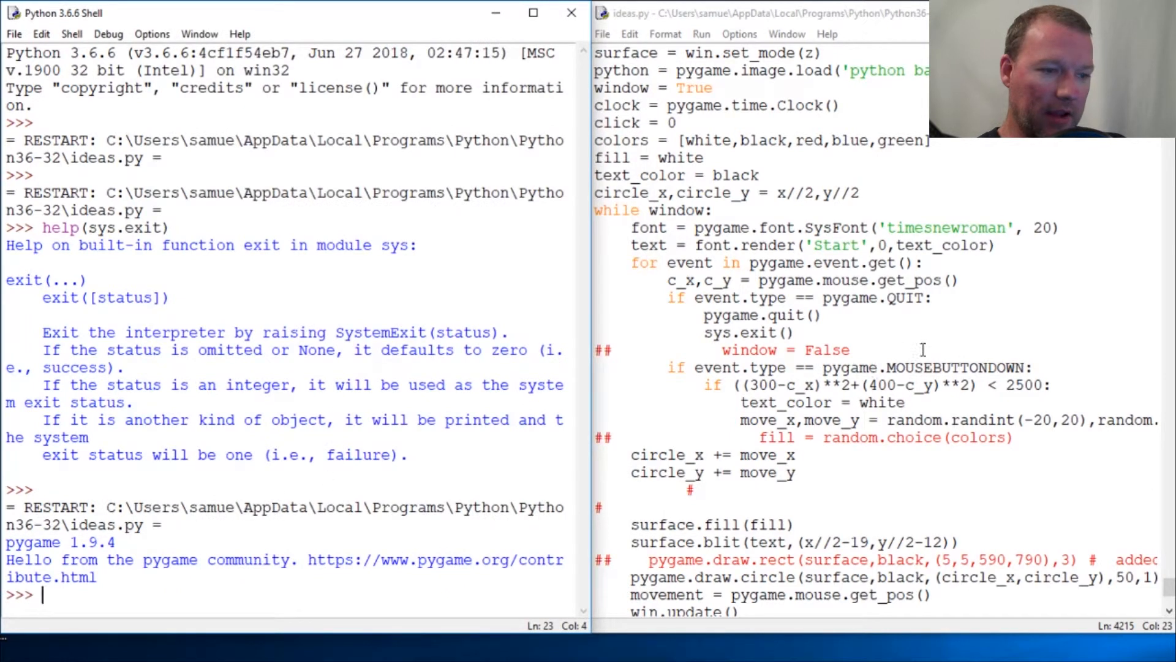
double_click(729, 315)
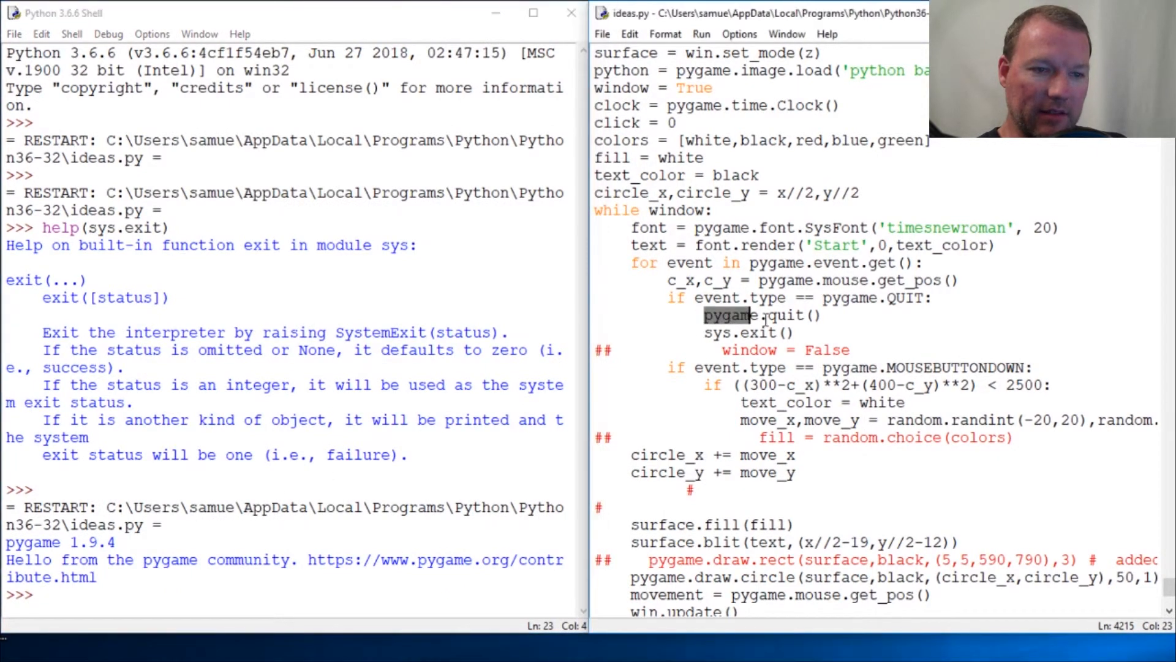